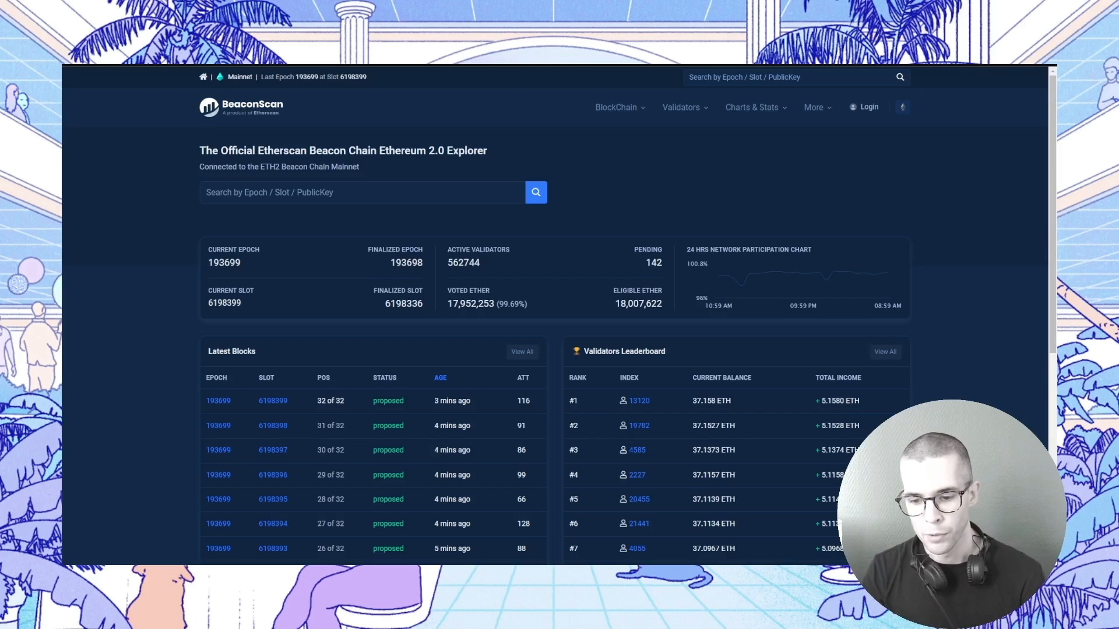
mouse_move(382, 306)
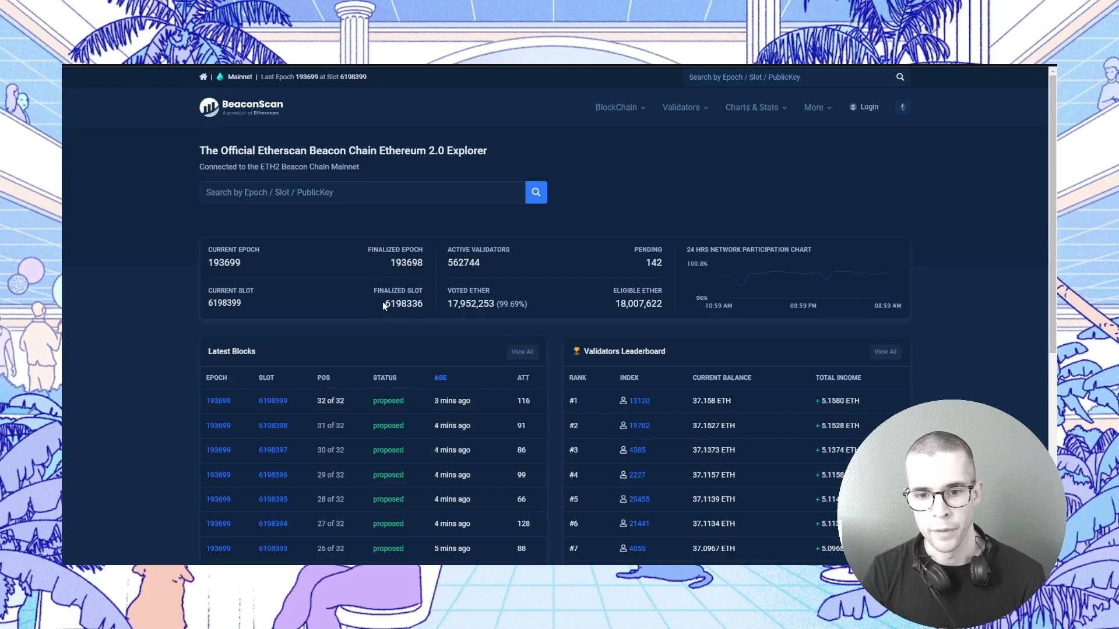
Step: Highlight the finalized slot number 6198336 on the BeaconScan homepage
double_click(403, 303)
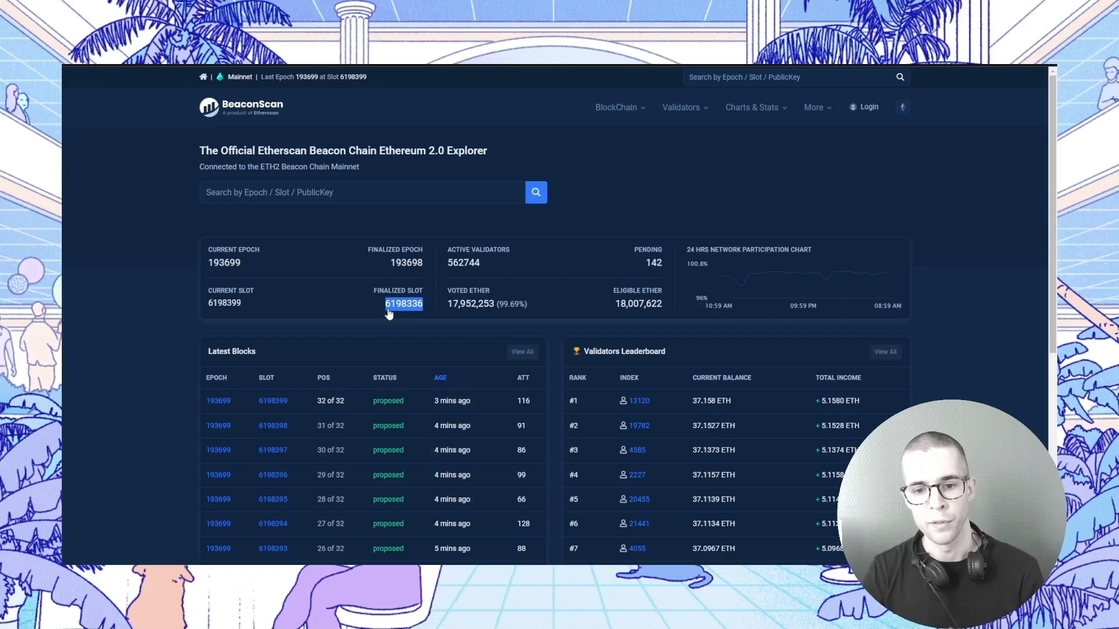
mouse_move(398, 309)
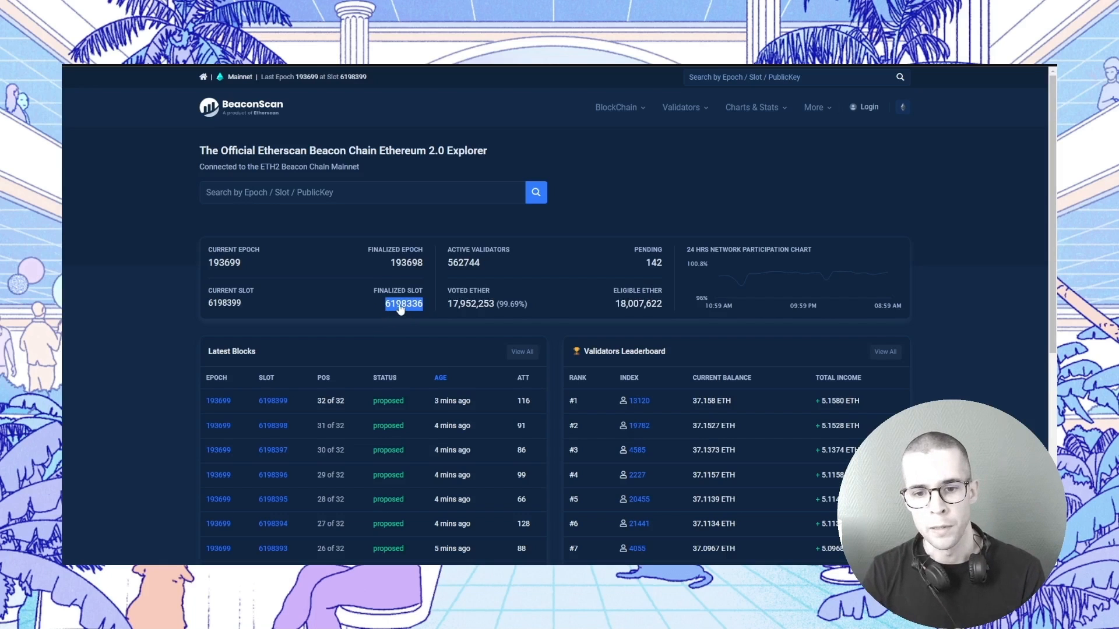
mouse_move(598, 152)
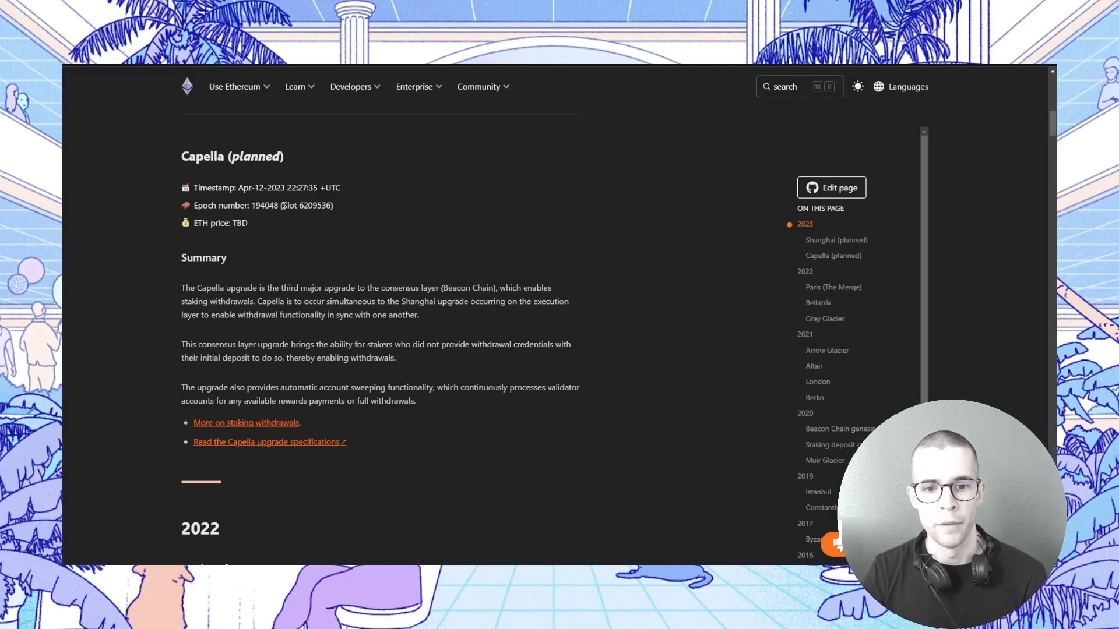
double_click(314, 206)
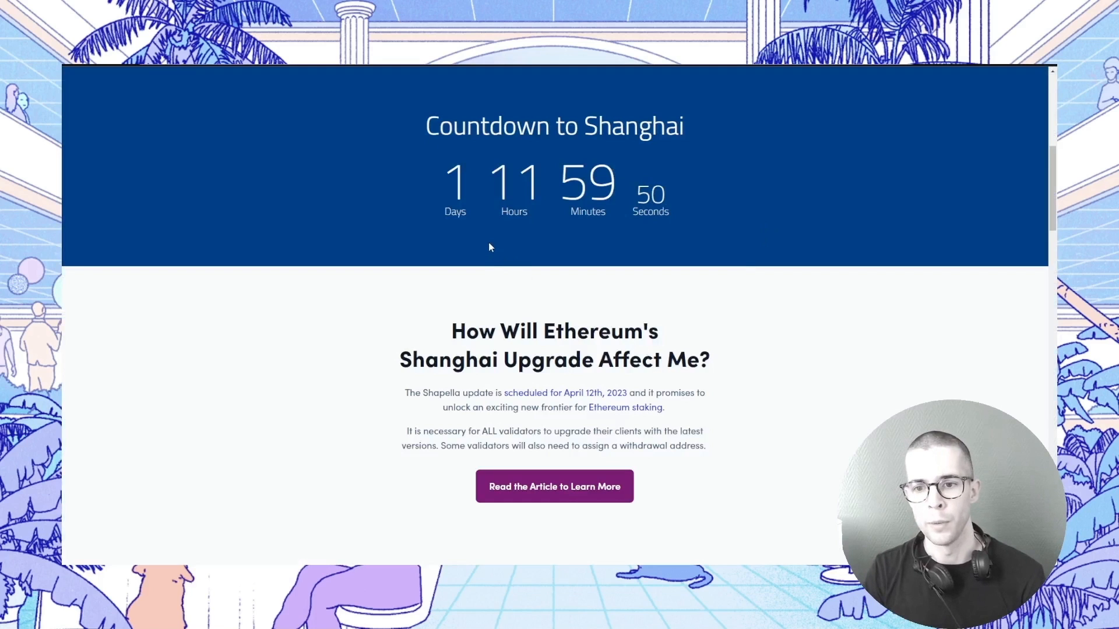
mouse_move(686, 275)
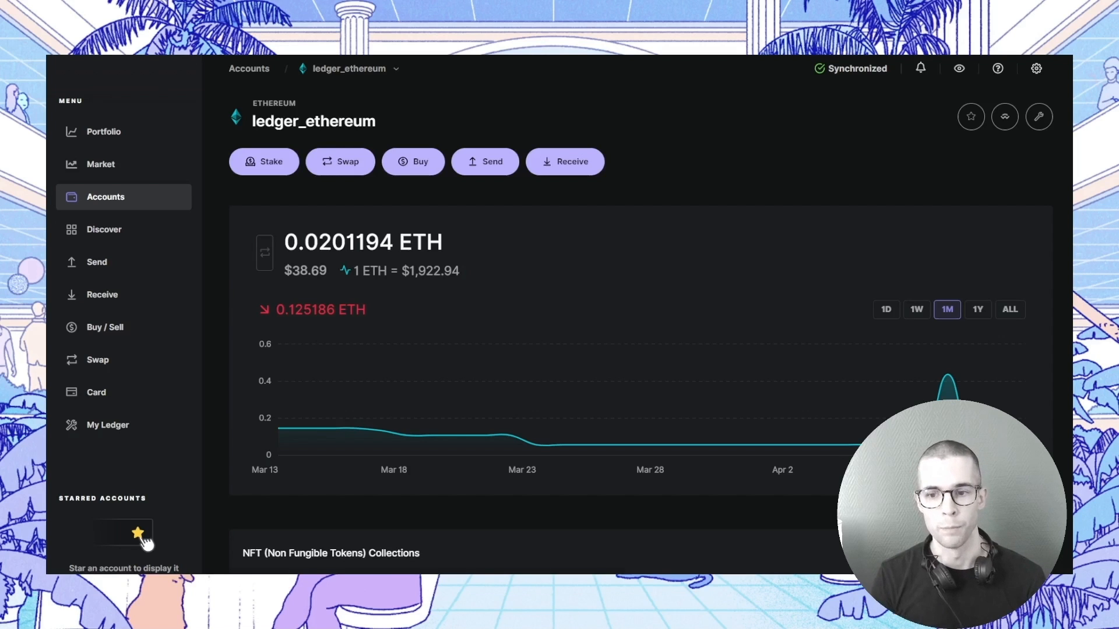
Step: Start staking ETH from the ledger_ethereum account via the Stake button
left_click(263, 162)
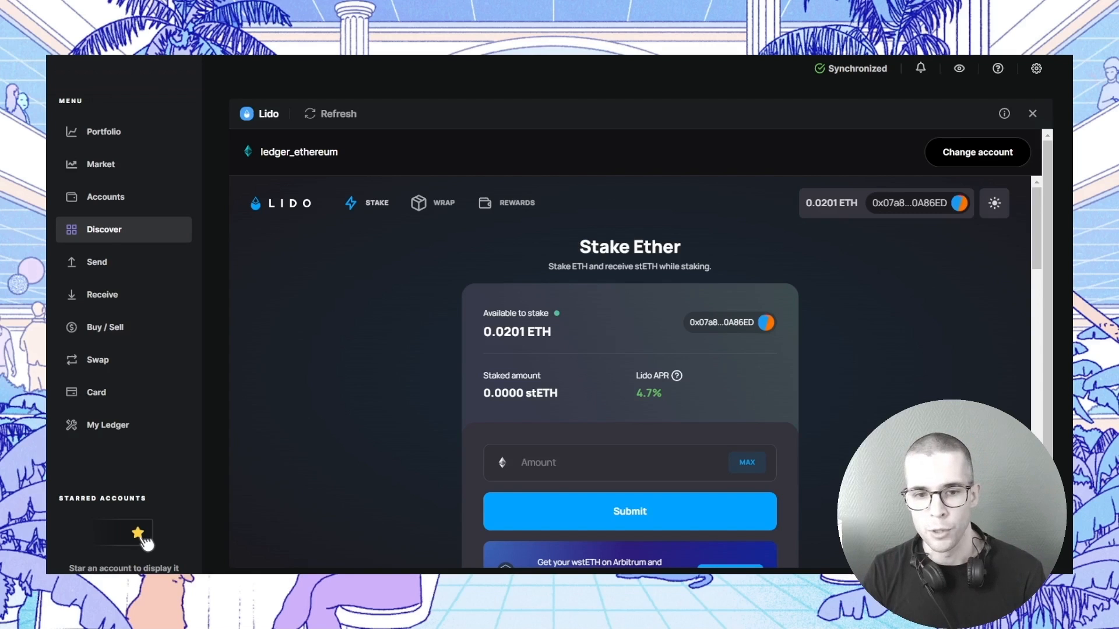
Step: Open ParaSwap's stETH-to-ETH swap for ledger_ethereum in Discover
left_click(1032, 113)
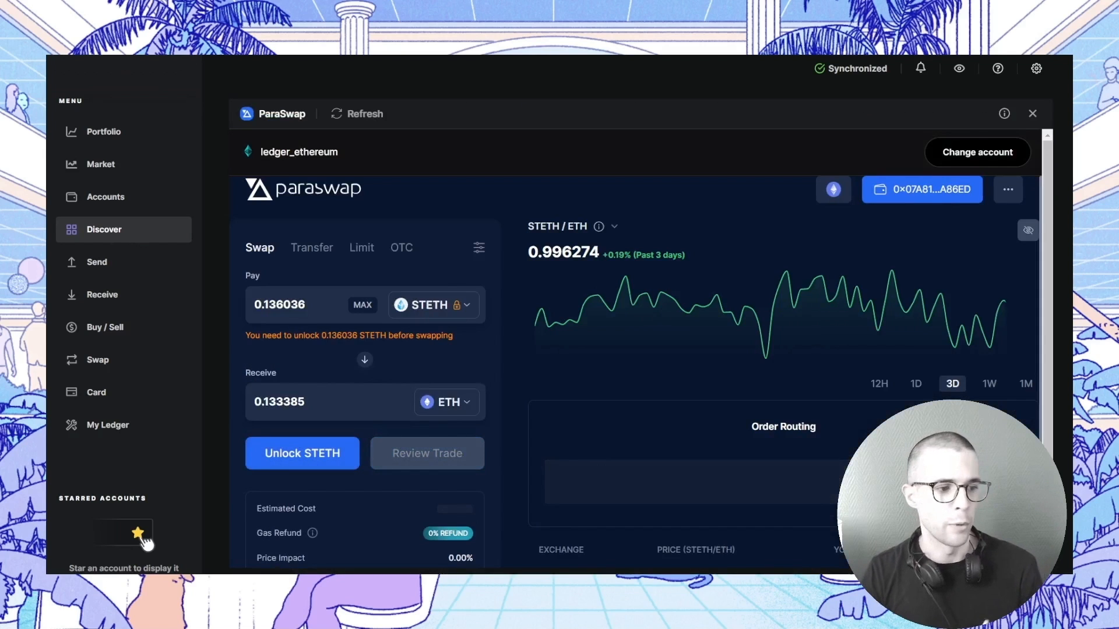
mouse_move(433, 305)
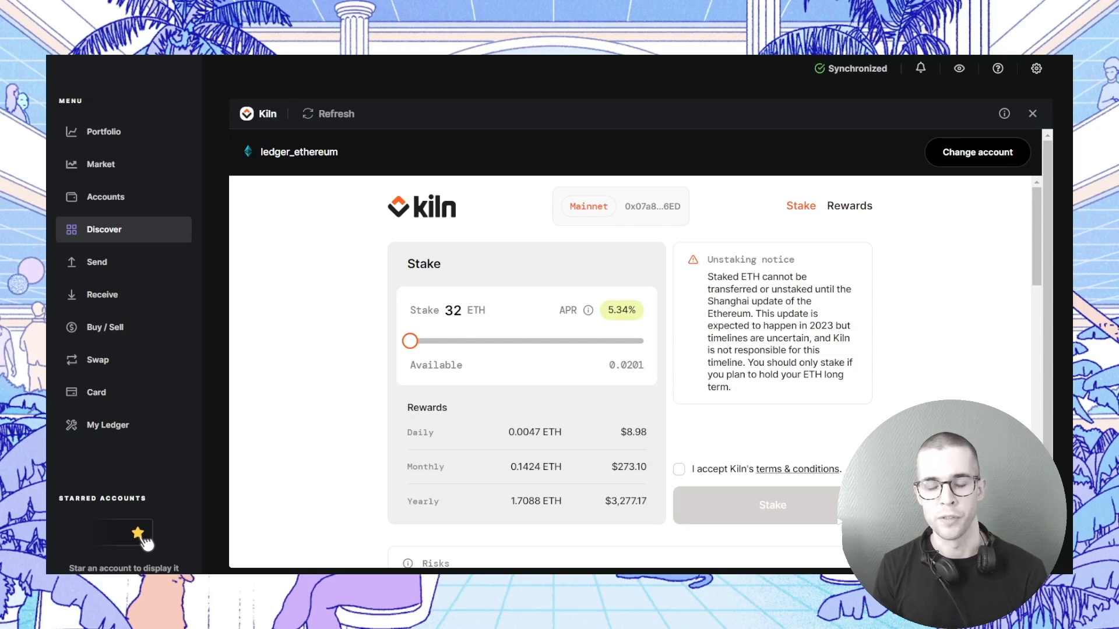
left_click(1032, 114)
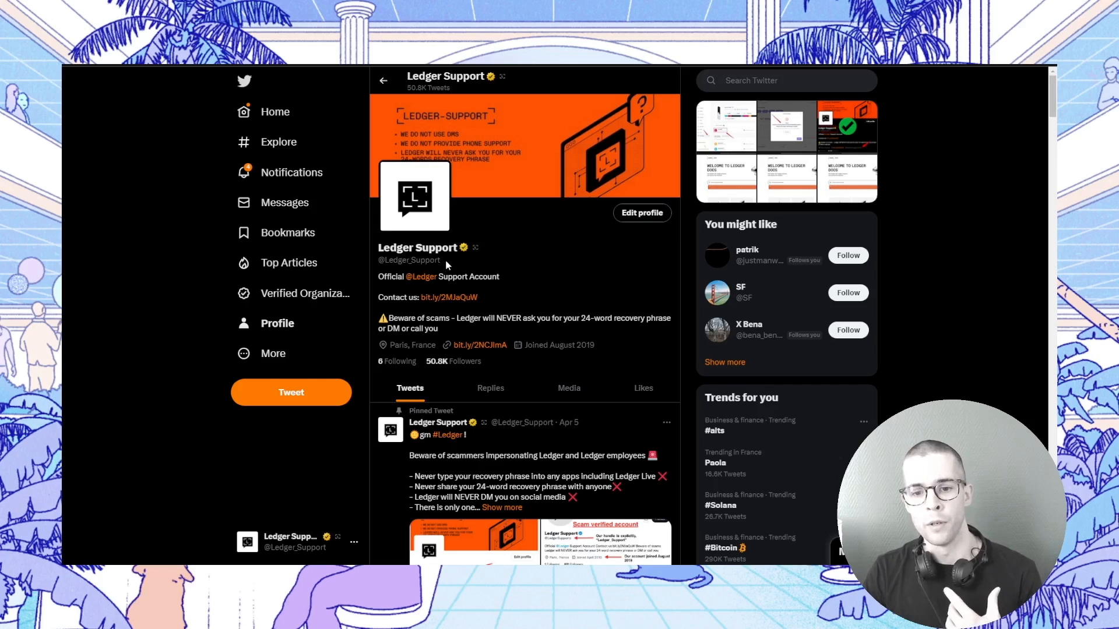
mouse_move(427, 276)
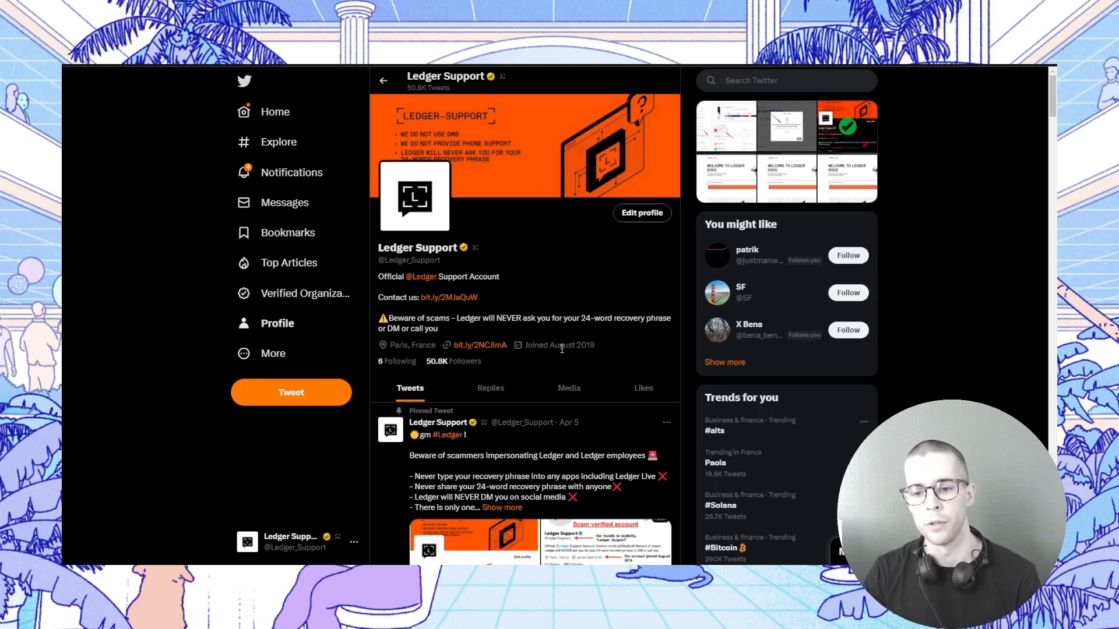
mouse_move(644, 360)
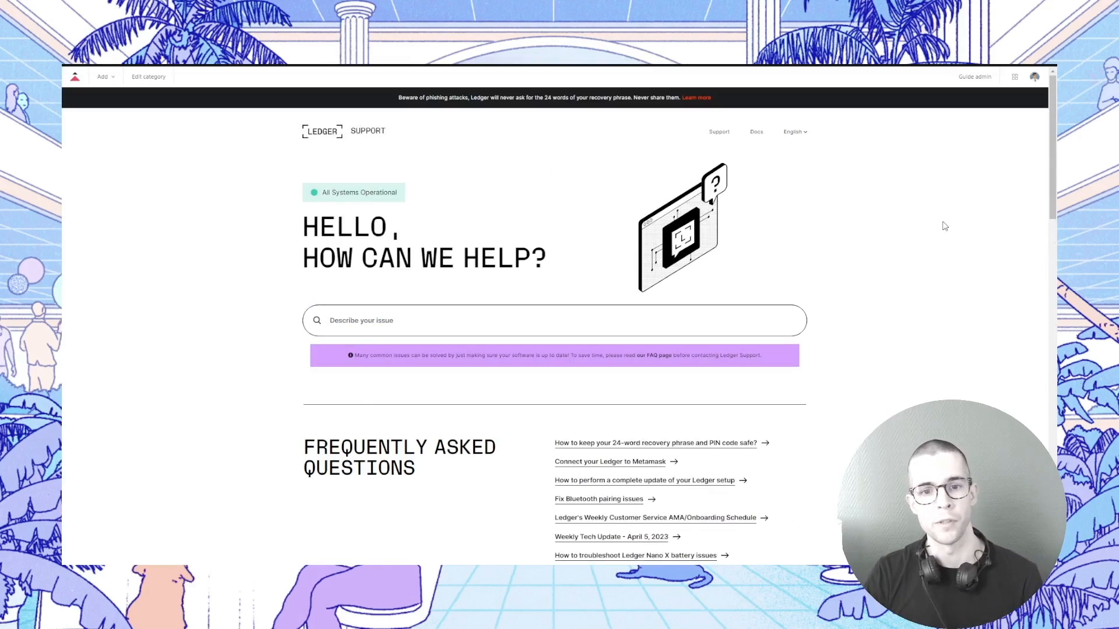
mouse_move(280, 182)
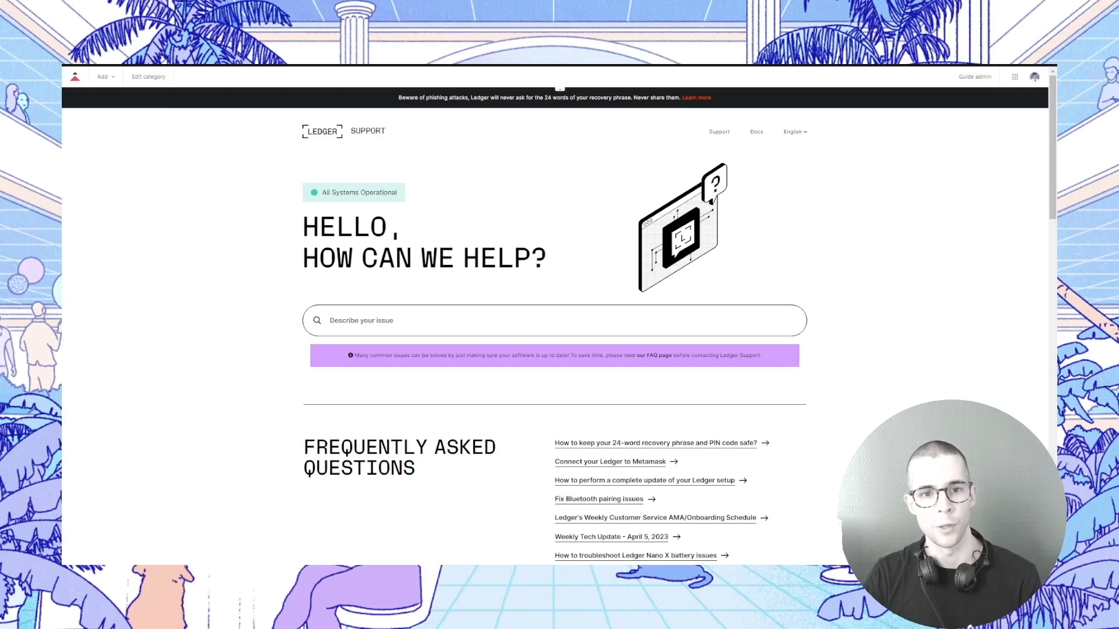
mouse_move(941, 390)
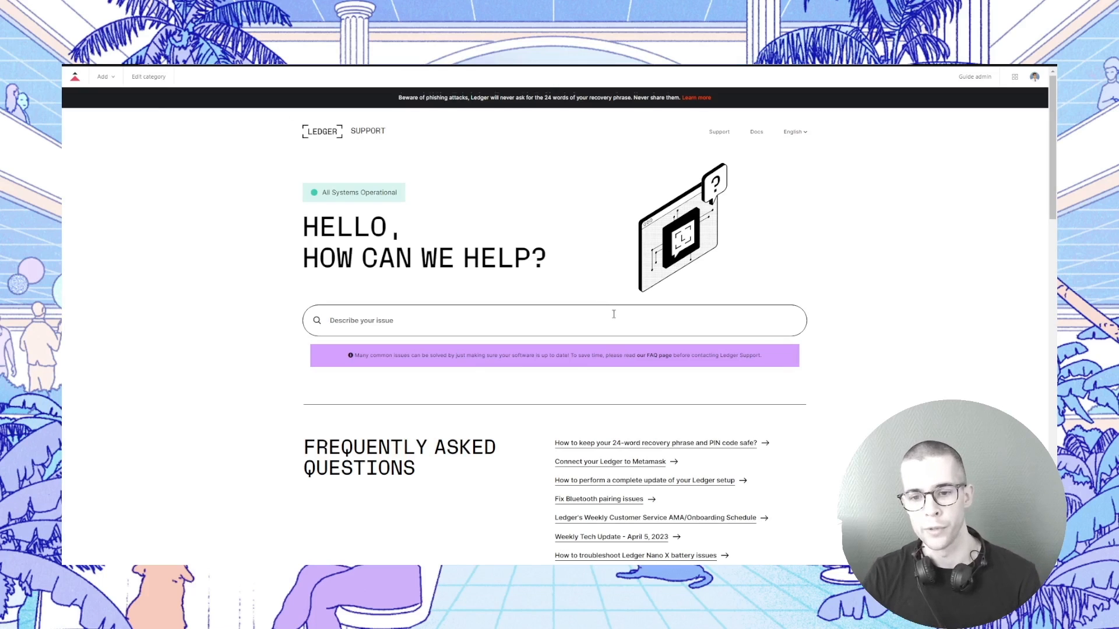
Step: Scroll the Ledger Support help center down to the Frequently Asked Questions list
scroll("down", 3)
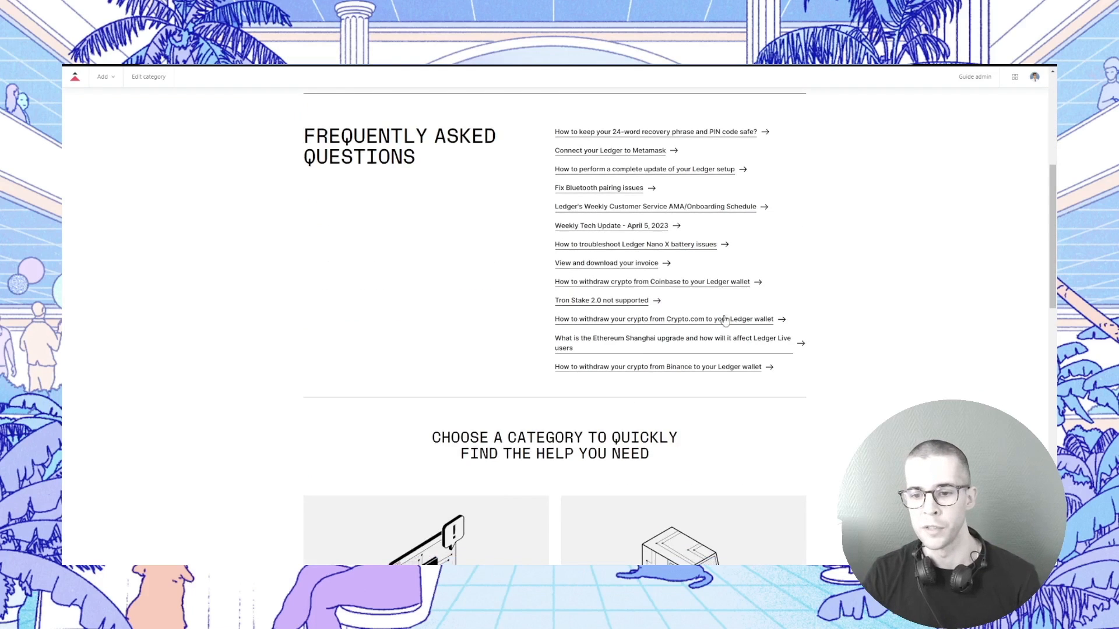
mouse_move(625, 344)
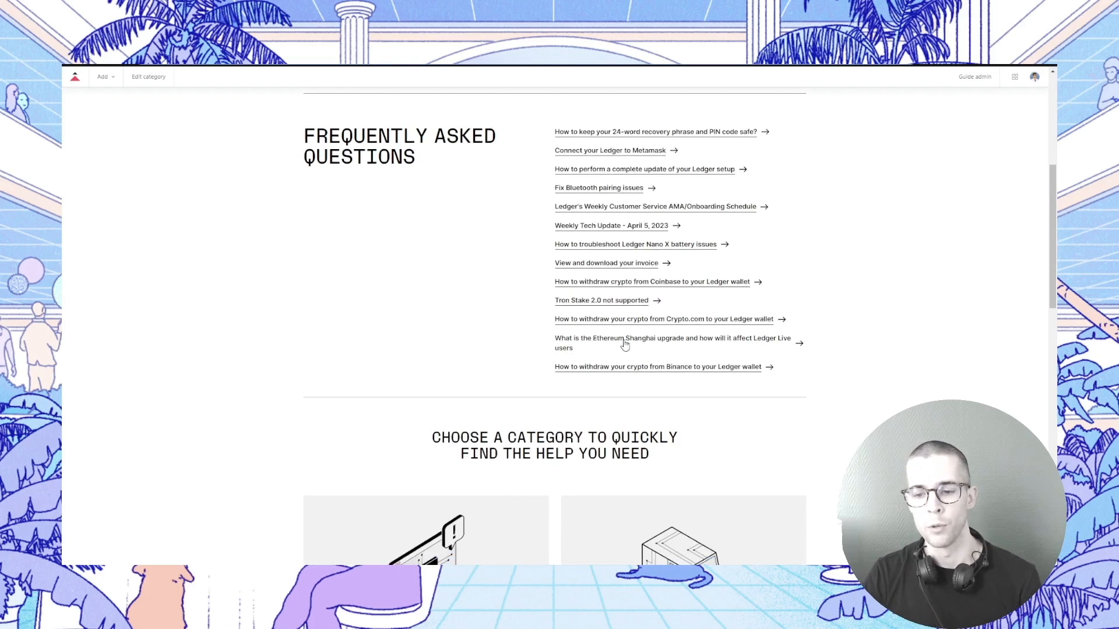
mouse_move(649, 350)
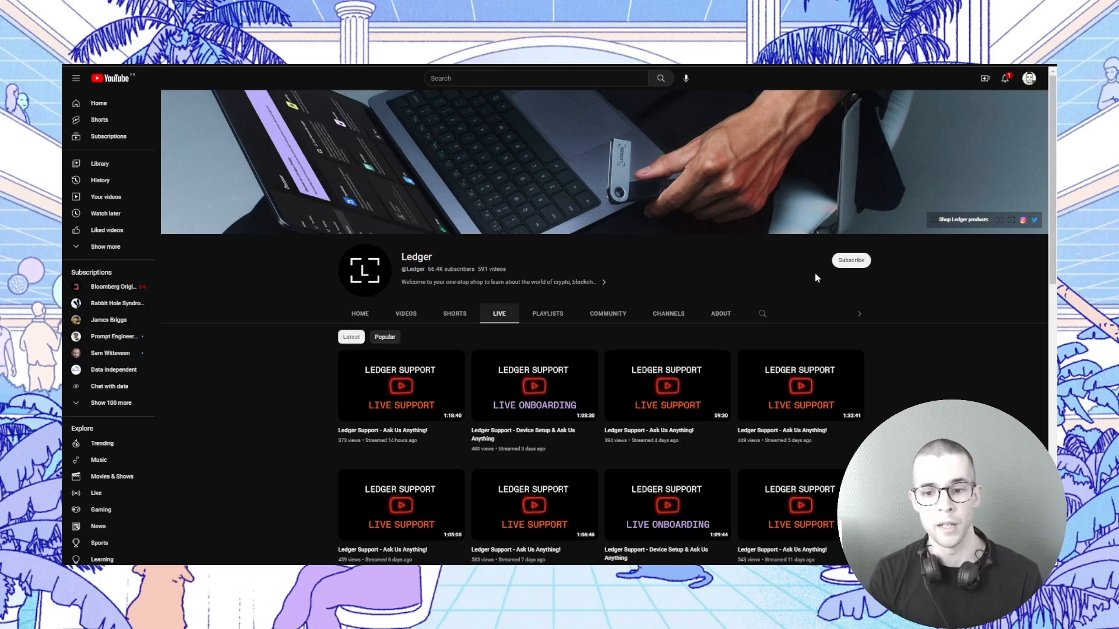
mouse_move(836, 311)
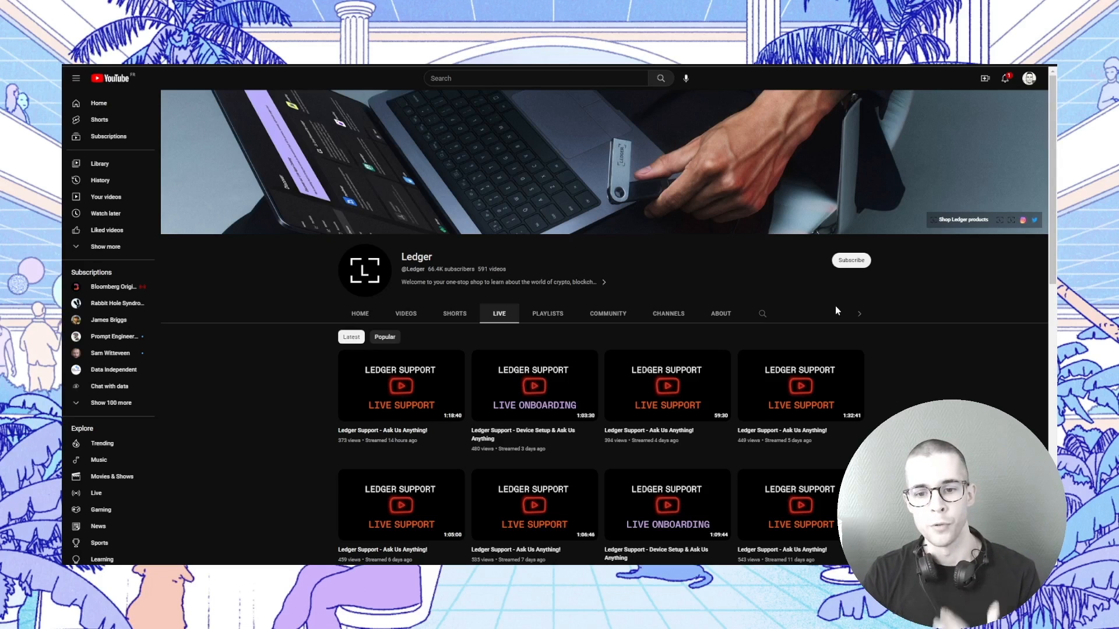
mouse_move(807, 311)
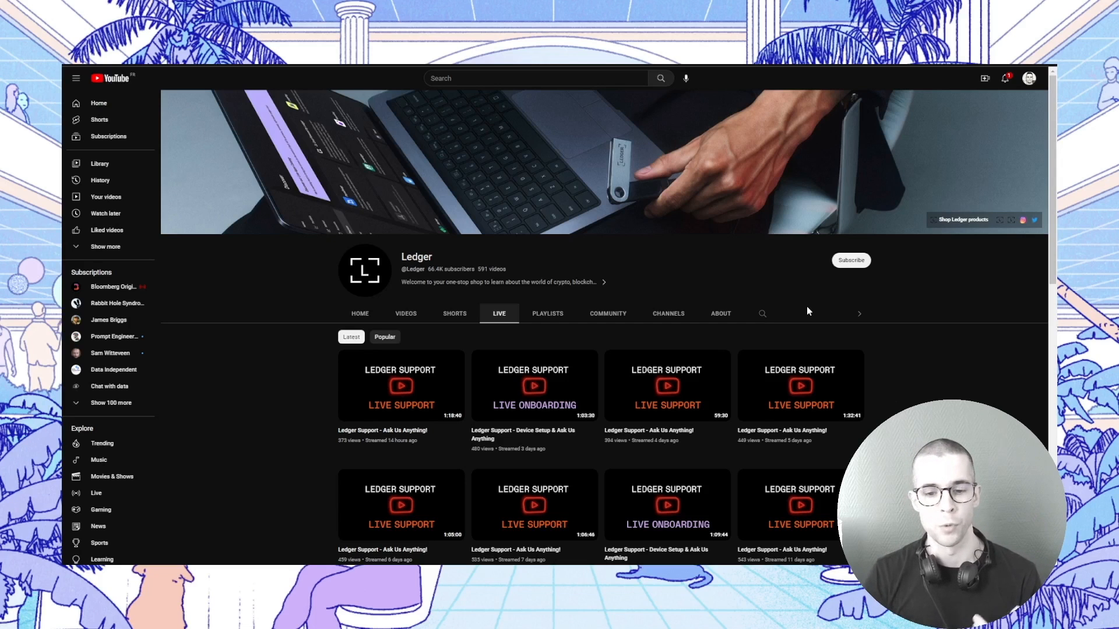
mouse_move(401, 385)
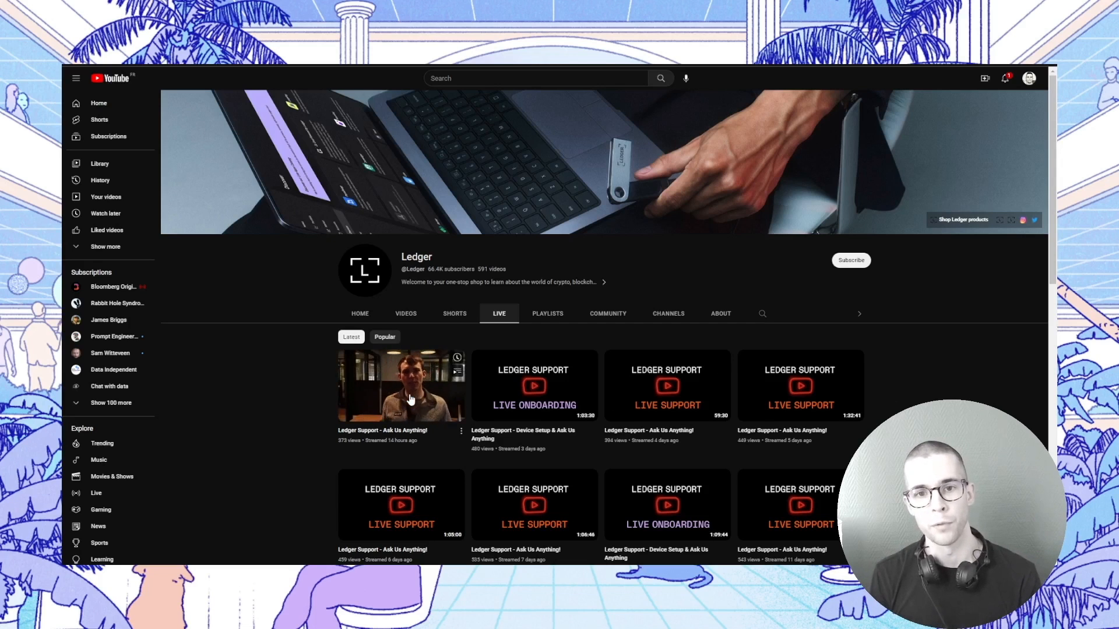